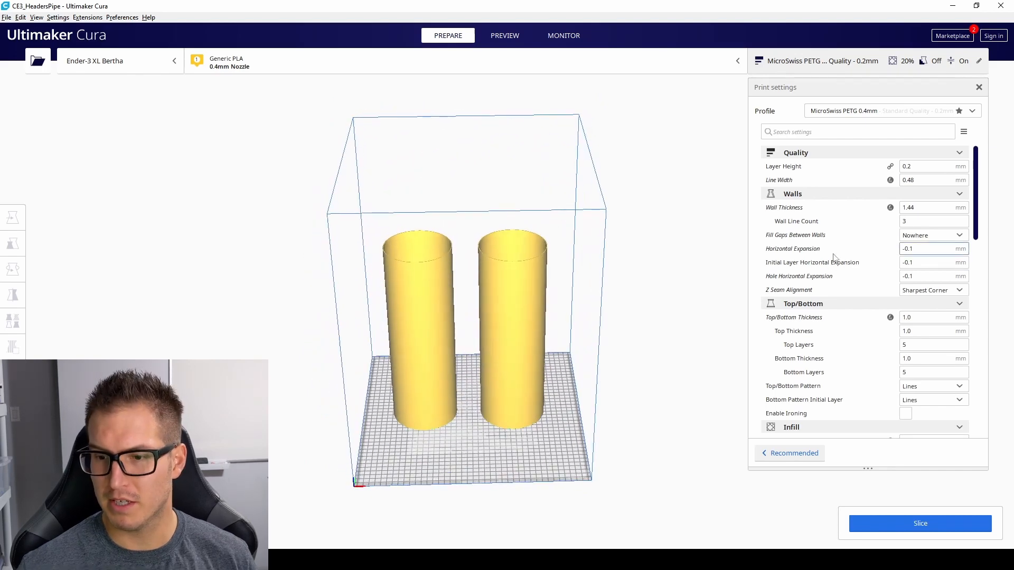
# Set Print Sequence under Special Modes to One at a Time and dismiss the build volume notice
pyautogui.scroll(-3)
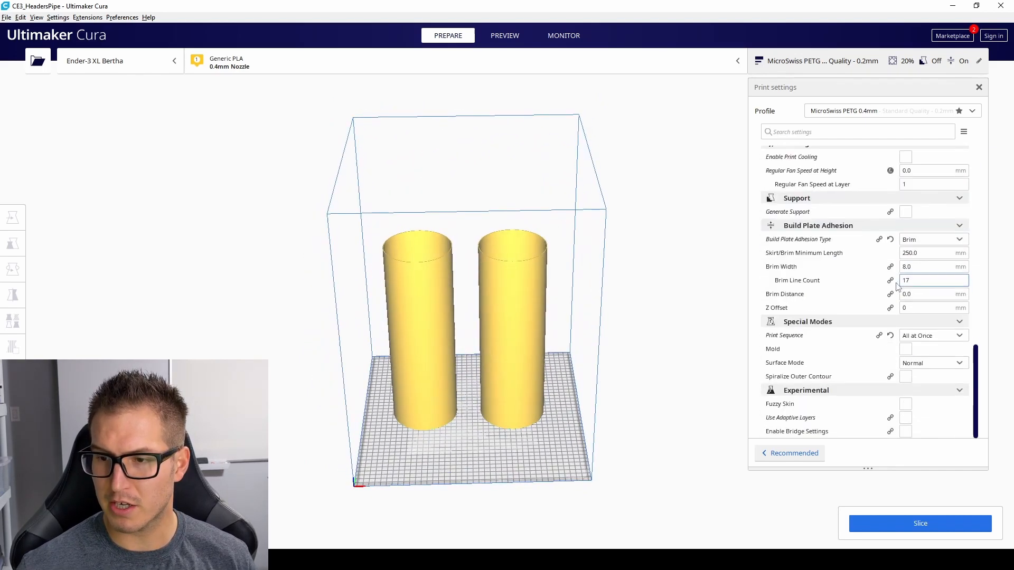
pyautogui.click(933, 336)
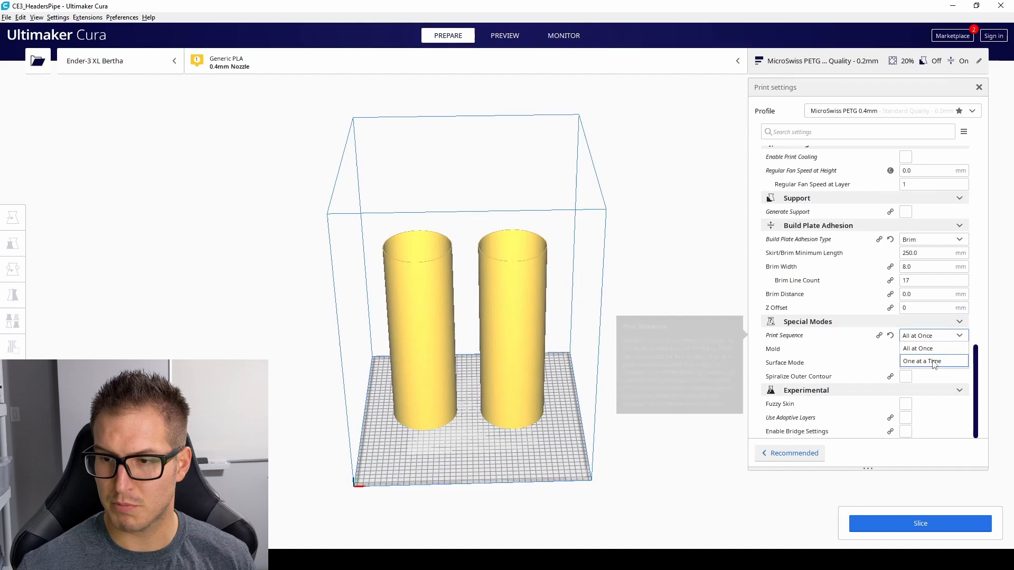
pyautogui.click(921, 362)
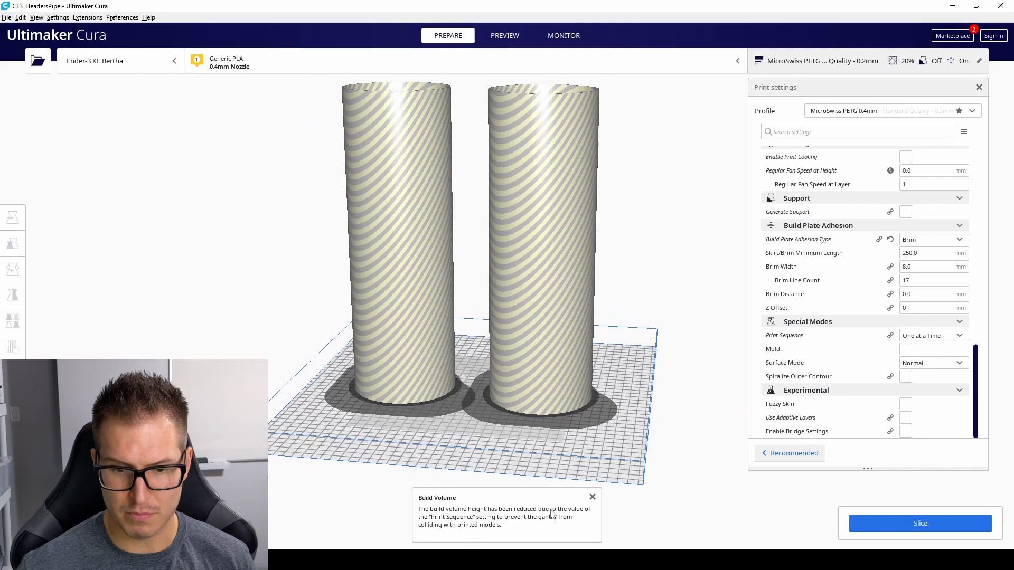
pyautogui.click(592, 496)
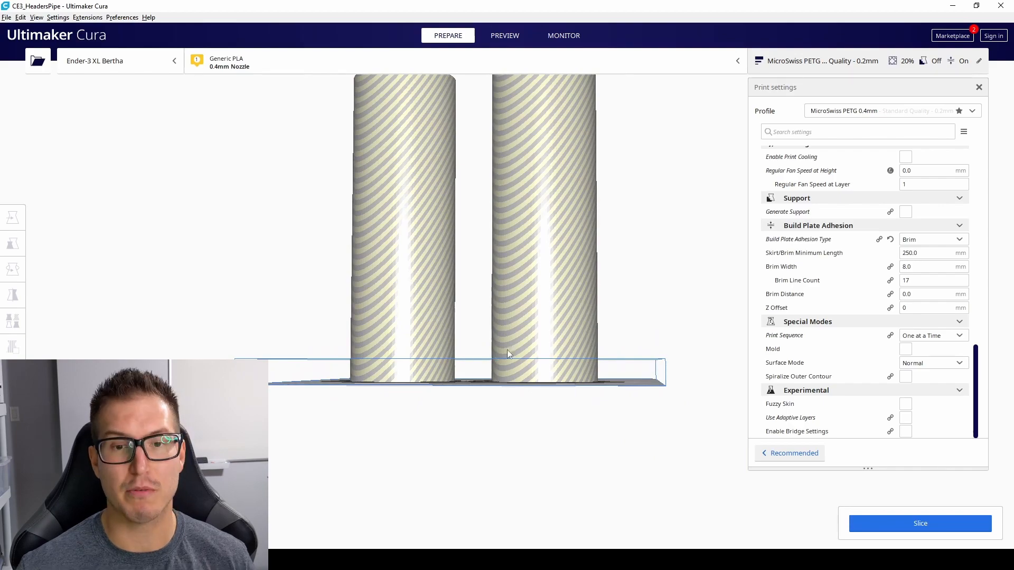
pyautogui.moveTo(508, 354); pyautogui.dragTo(472, 323)
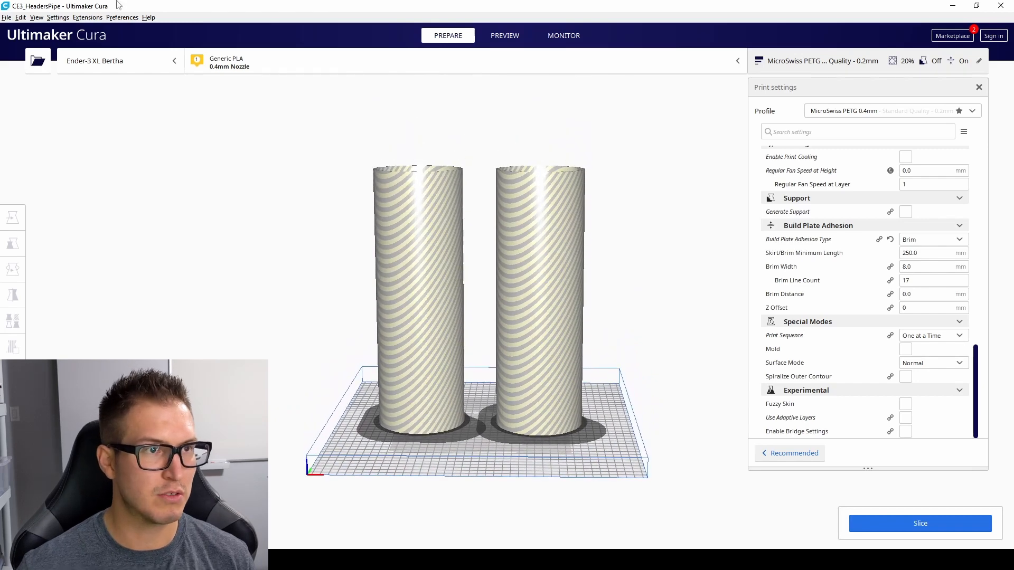
# Reach the Ender-3 XL Bertha's Machine Settings through Manage Printers
pyautogui.click(57, 17)
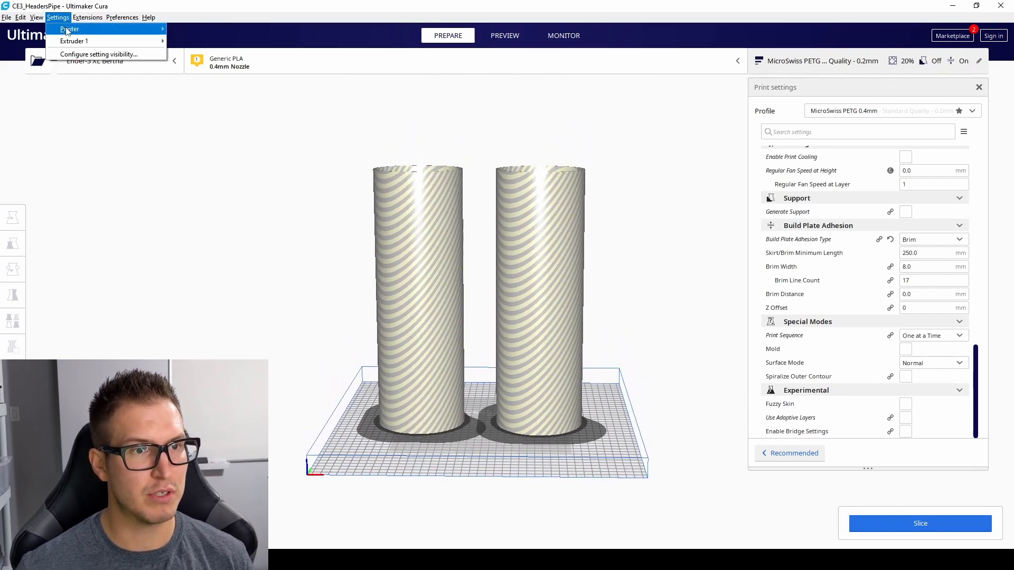
pyautogui.click(69, 29)
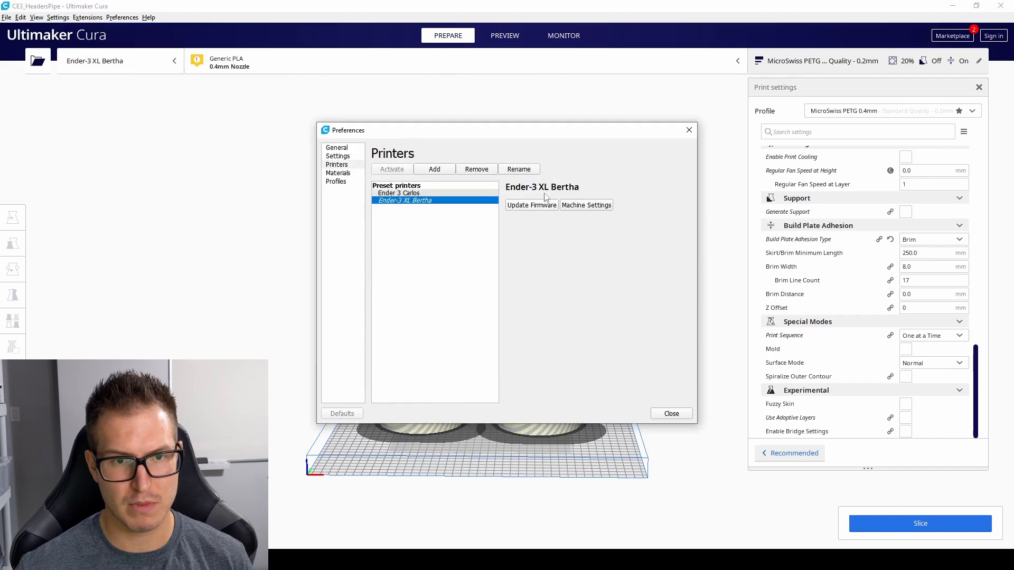
pyautogui.moveTo(593, 211)
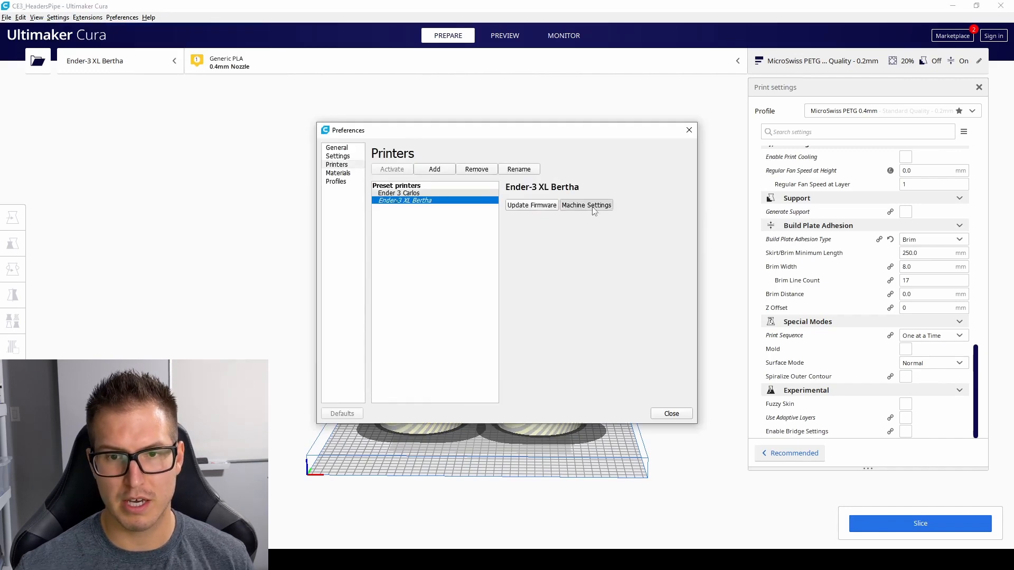
pyautogui.click(586, 205)
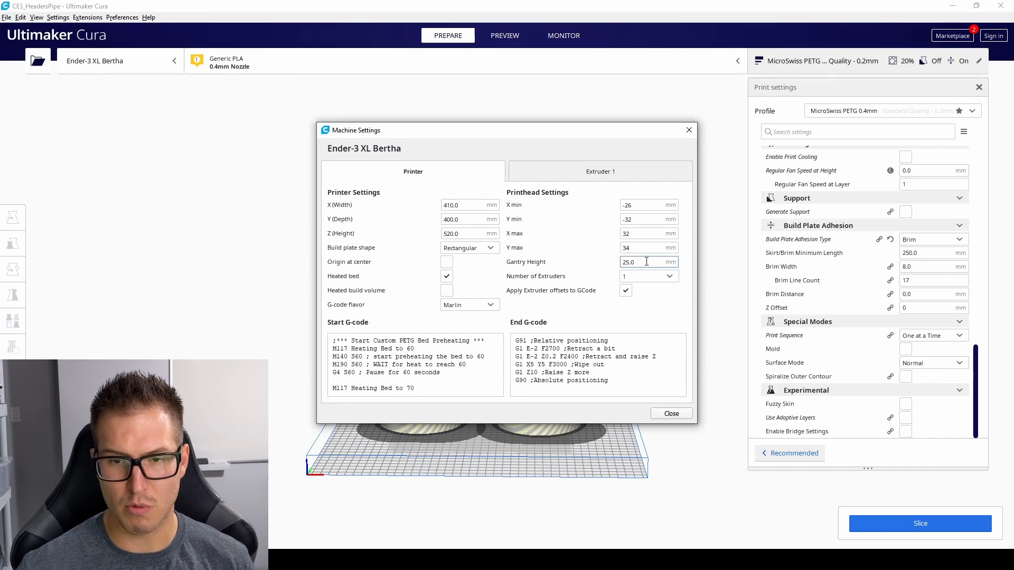
# Set the gantry height to 450 mm and close Machine Settings
pyautogui.tripleClick(644, 262)
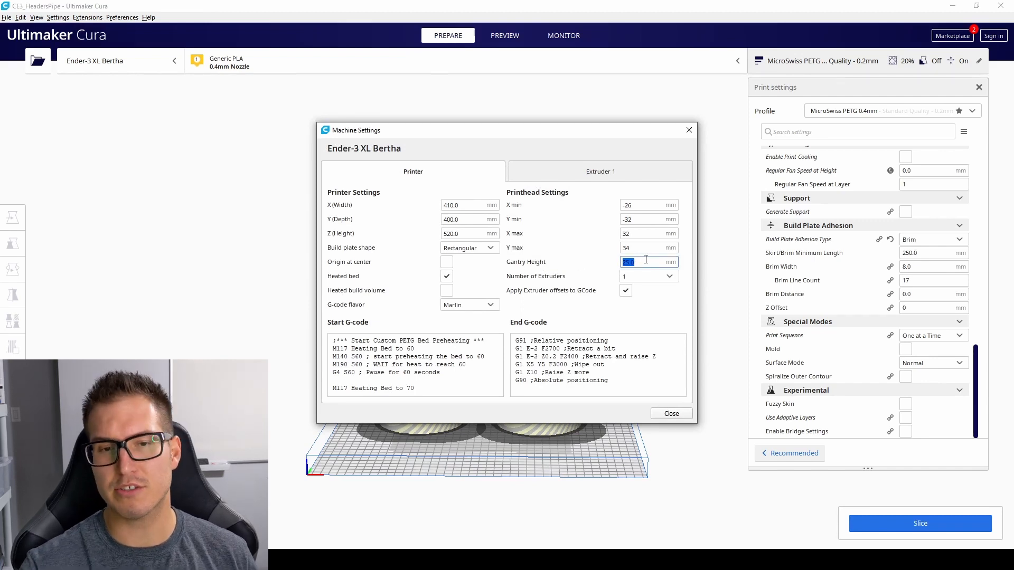
pyautogui.moveTo(647, 262)
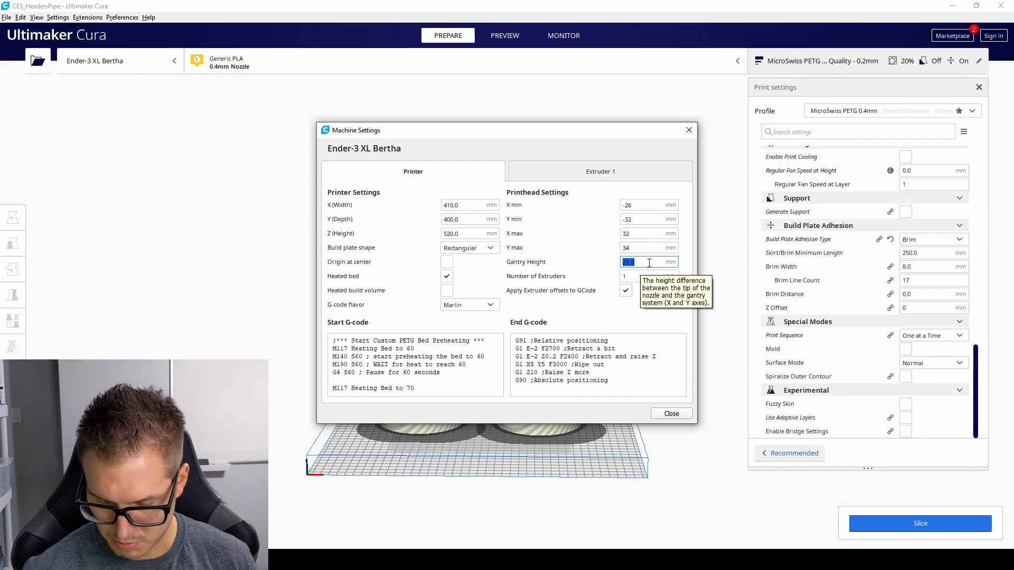
pyautogui.write('450')
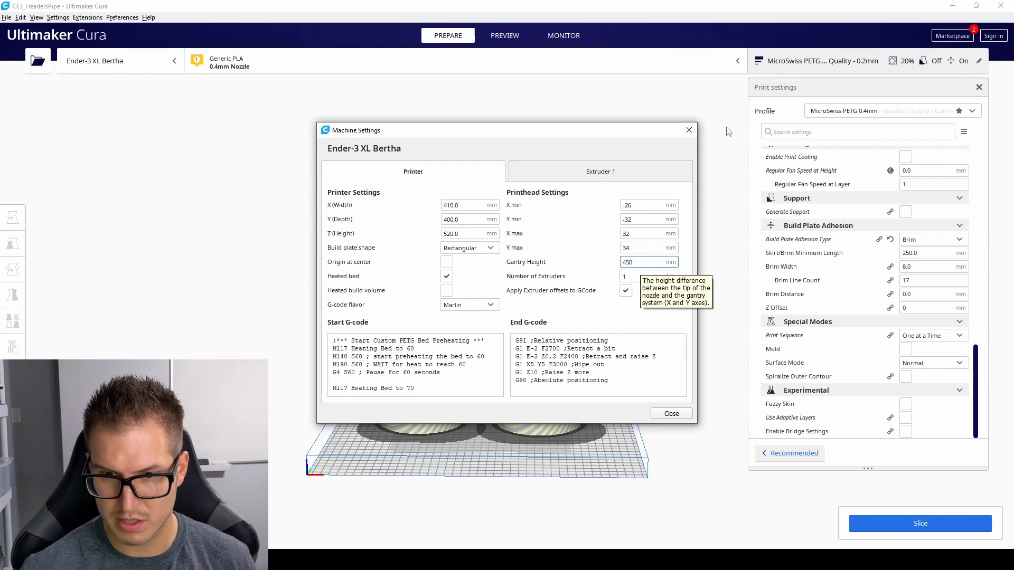
pyautogui.click(672, 414)
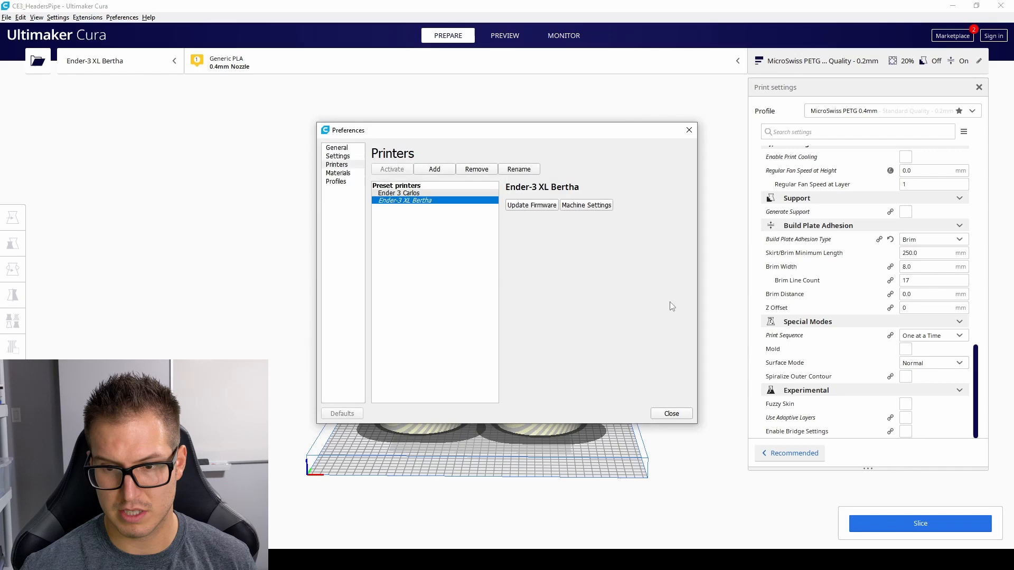
pyautogui.click(671, 414)
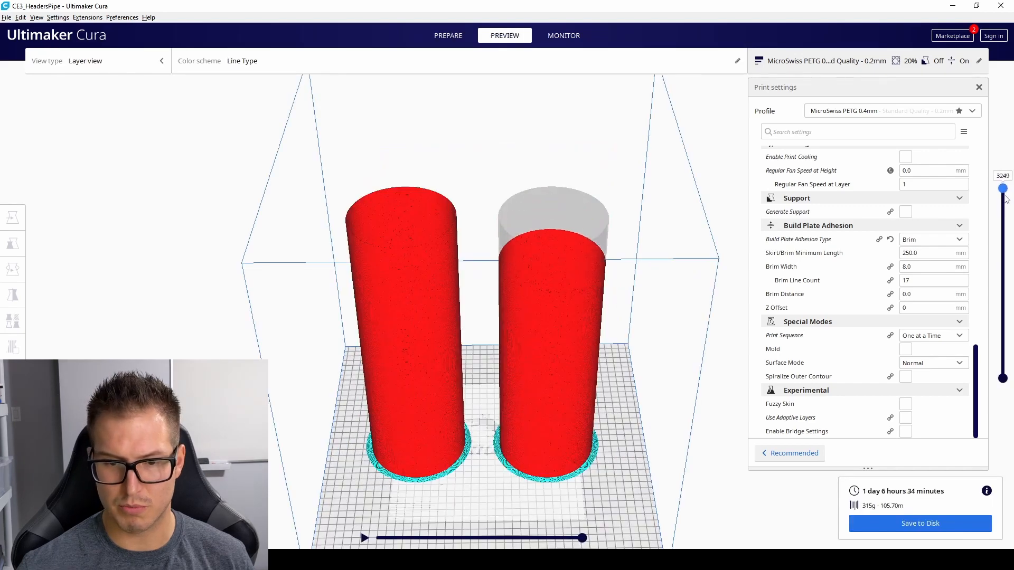
# Scrub the layer slider from the first cylinder's early layers to the final layer, then return to Prepare
pyautogui.moveTo(1003, 188); pyautogui.dragTo(1003, 341)
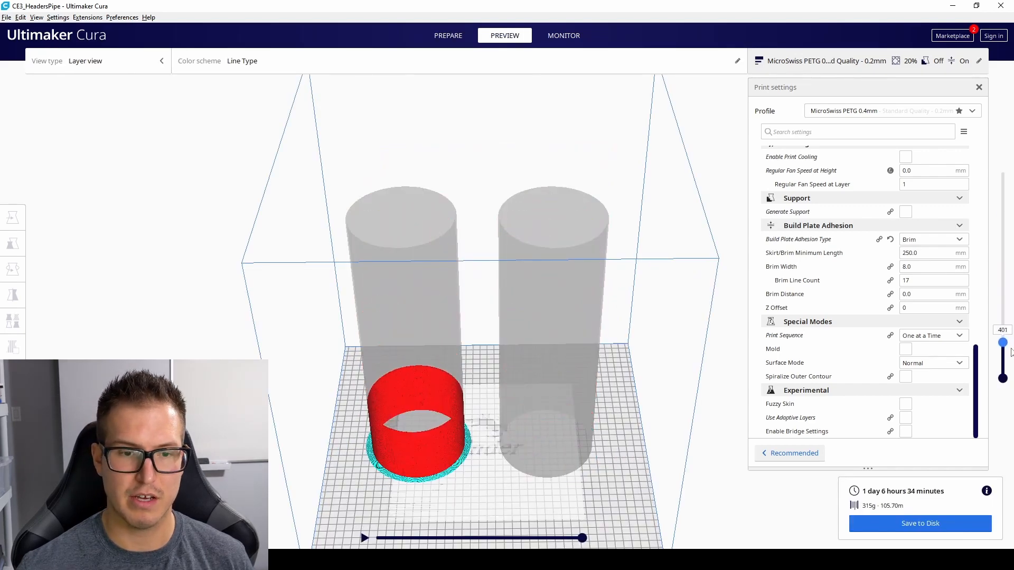
pyautogui.moveTo(1002, 341); pyautogui.dragTo(1001, 241)
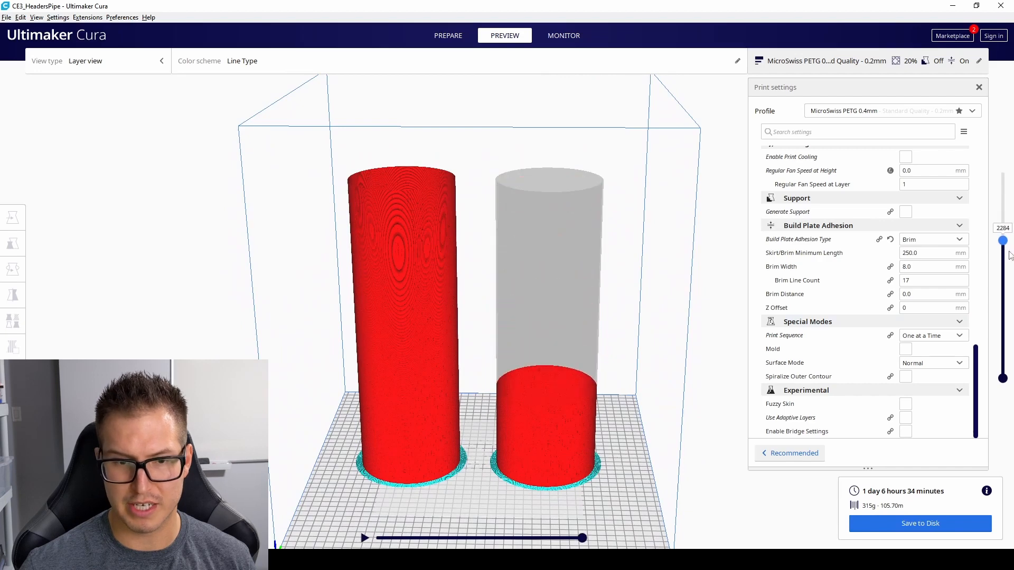
pyautogui.moveTo(1001, 240); pyautogui.dragTo(1001, 247)
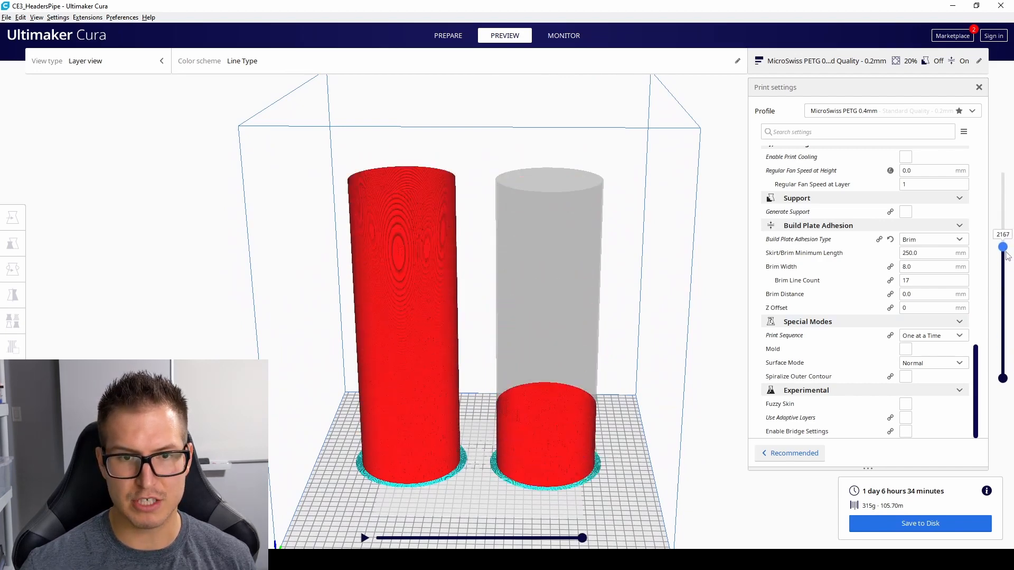
pyautogui.moveTo(1003, 247); pyautogui.dragTo(1001, 164)
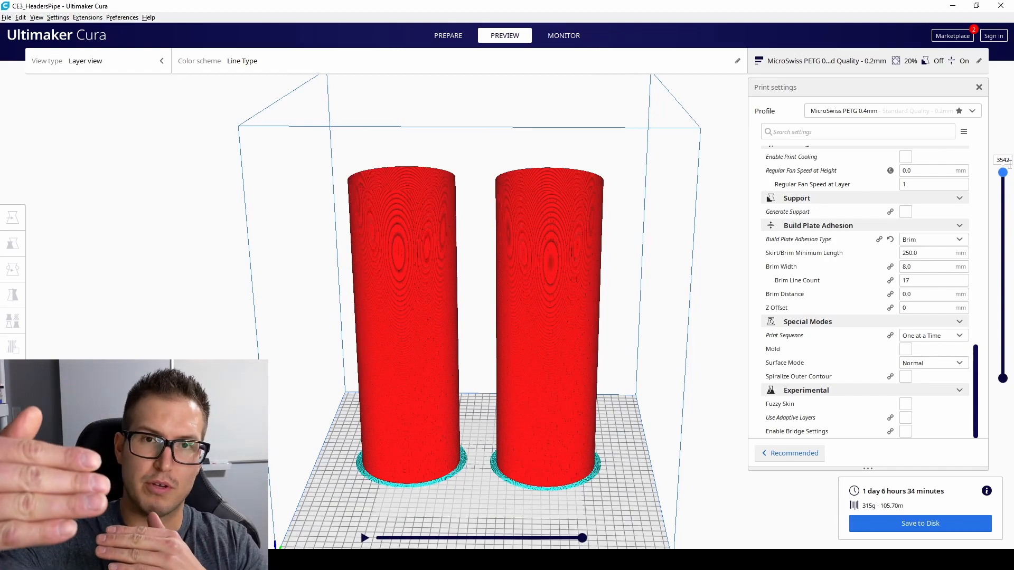
pyautogui.click(448, 36)
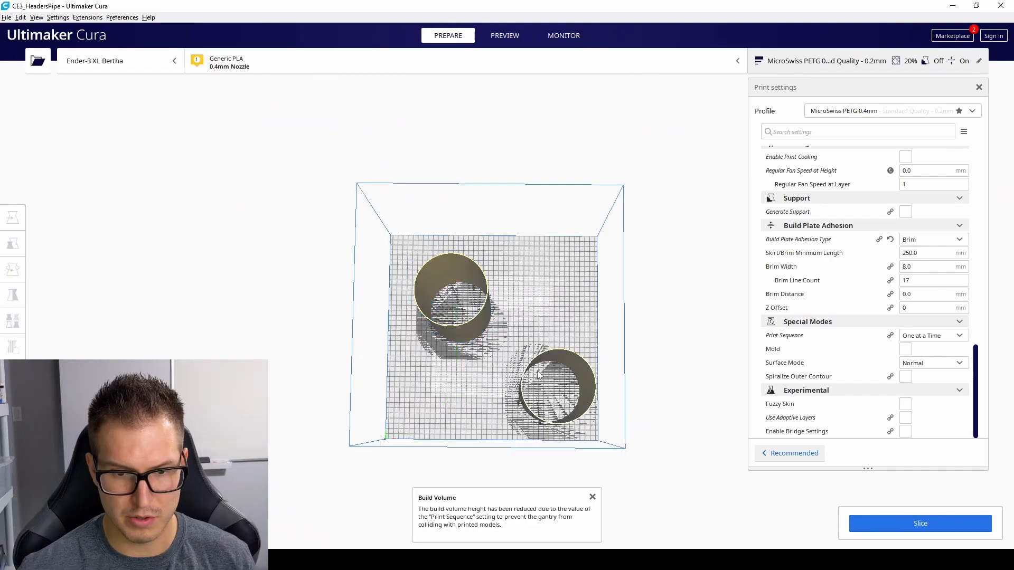
# Move the back cylinder to a staggered spot on the plate
pyautogui.click(542, 382)
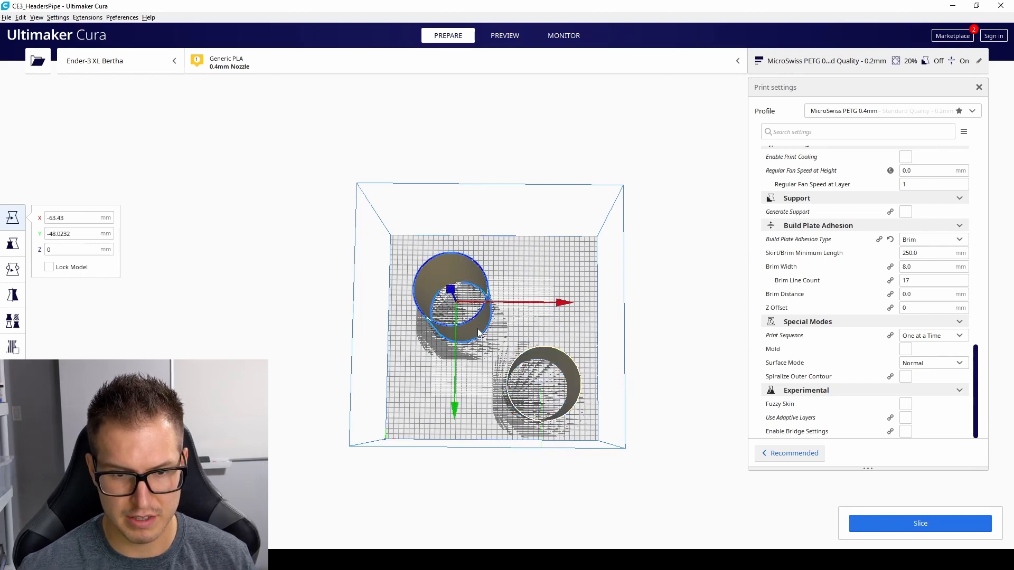
pyautogui.moveTo(453, 298); pyautogui.dragTo(443, 301)
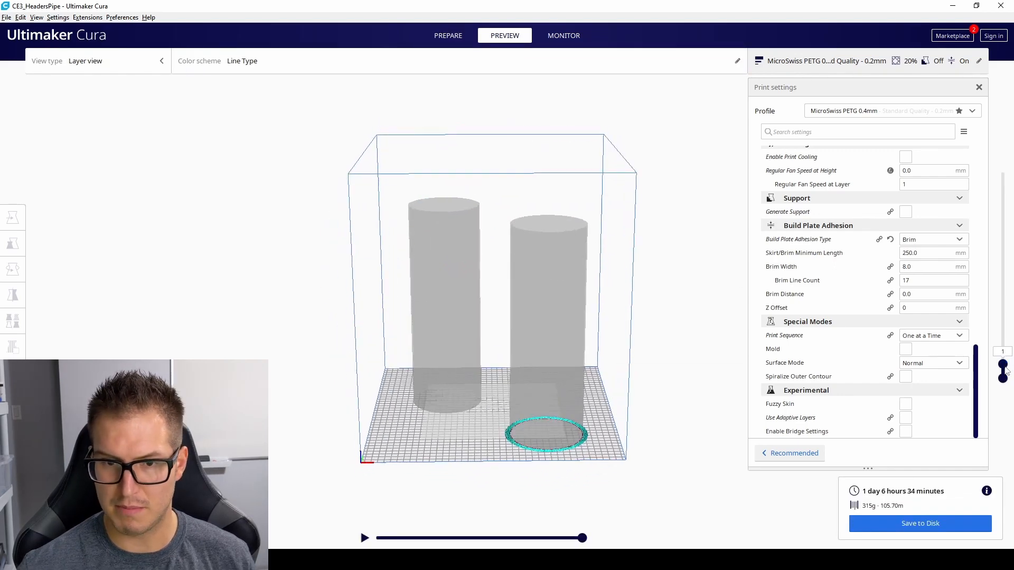
# Scrub the re-sliced layer preview to see the front cylinder complete before the back one rises
pyautogui.moveTo(1001, 365); pyautogui.dragTo(1003, 264)
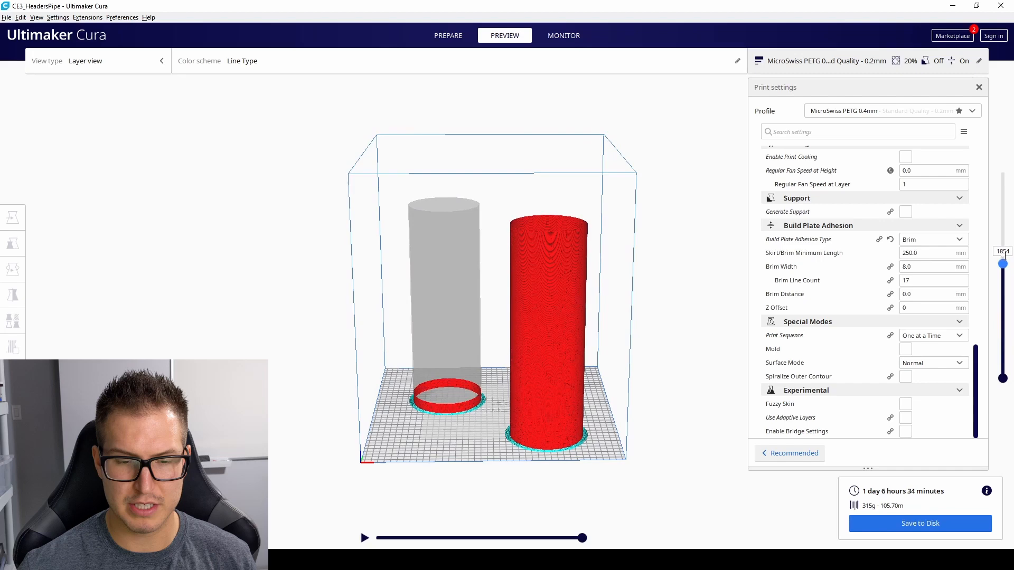
pyautogui.moveTo(1003, 264); pyautogui.dragTo(1003, 179)
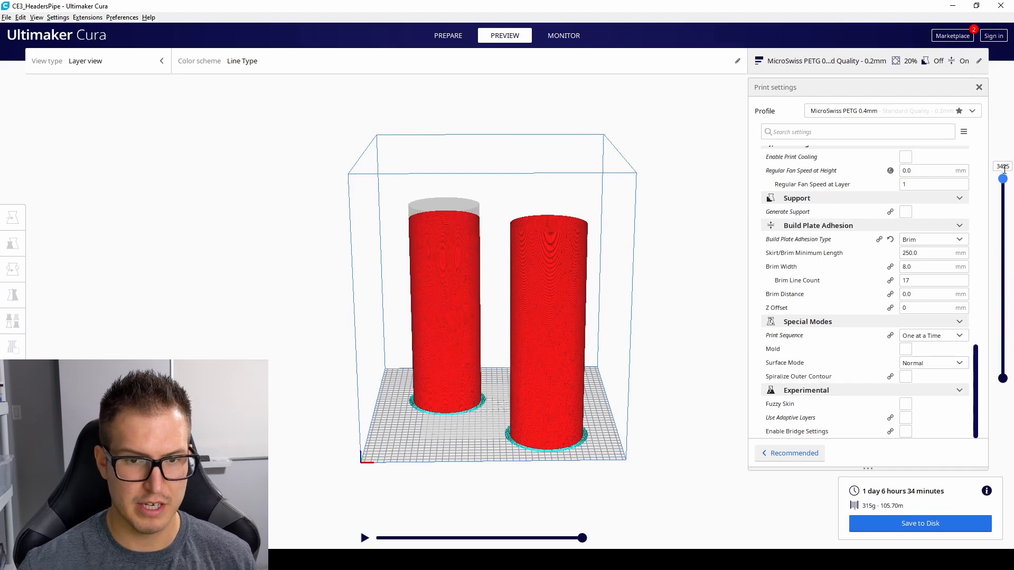